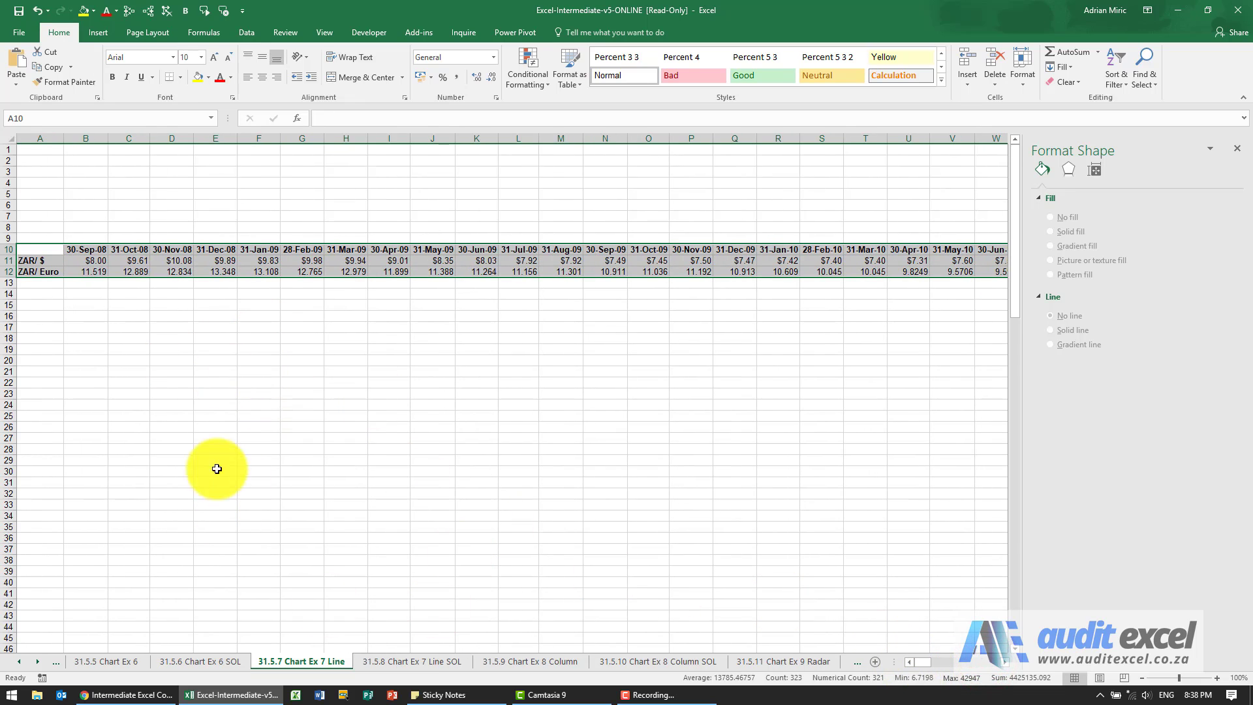
Insert a 2-D line chart of the ZAR/$ and ZAR/Euro rates by date
{"action": "left_click", "coordinate": [97, 32]}
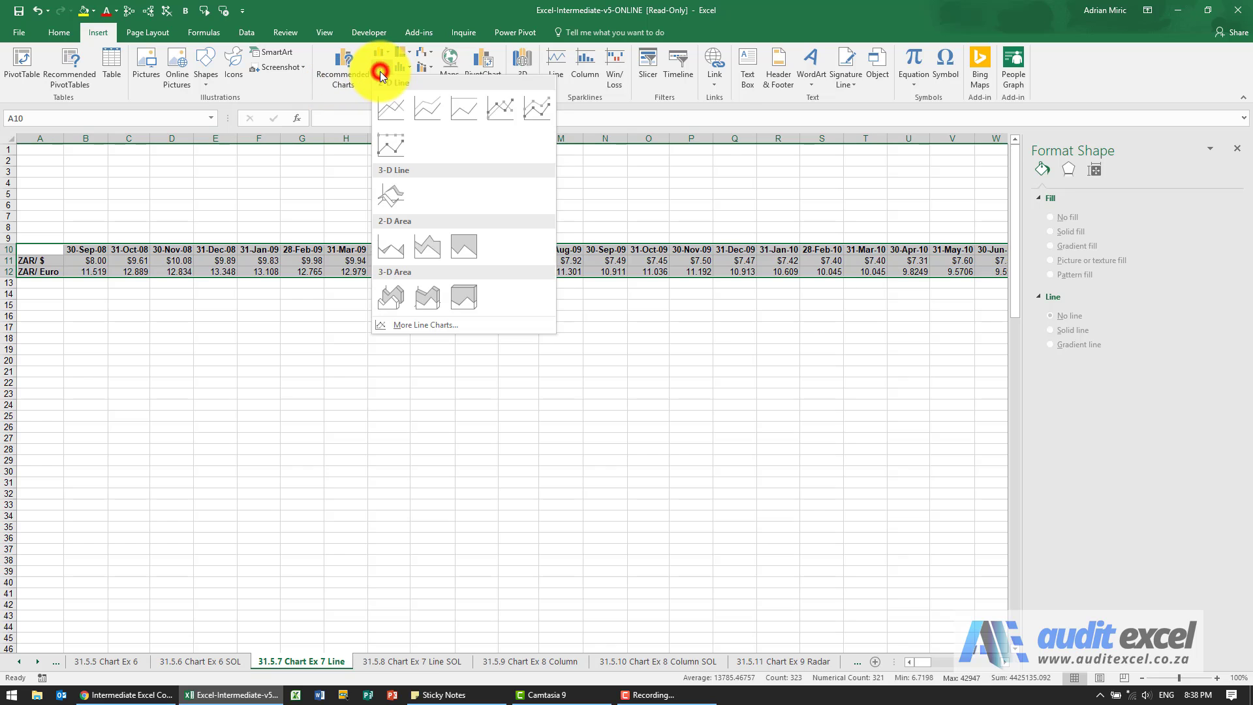
{"action": "left_click", "coordinate": [391, 108]}
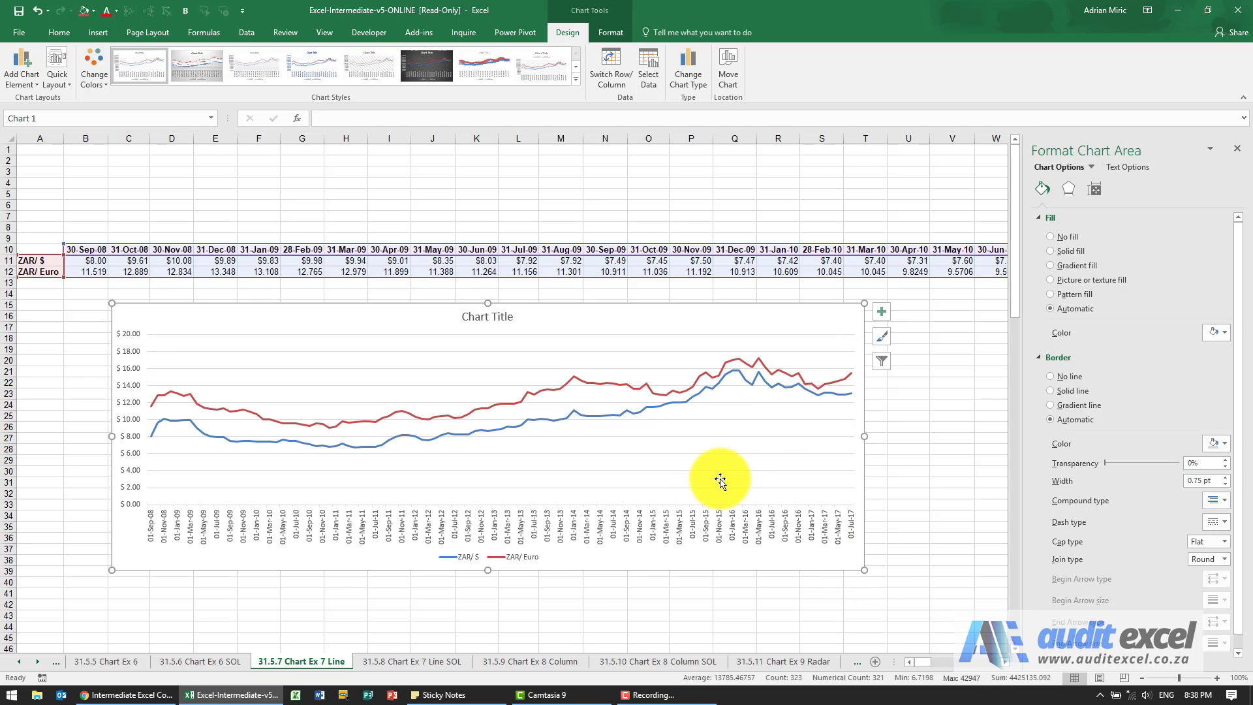
{"action": "mouse_move", "coordinate": [238, 491]}
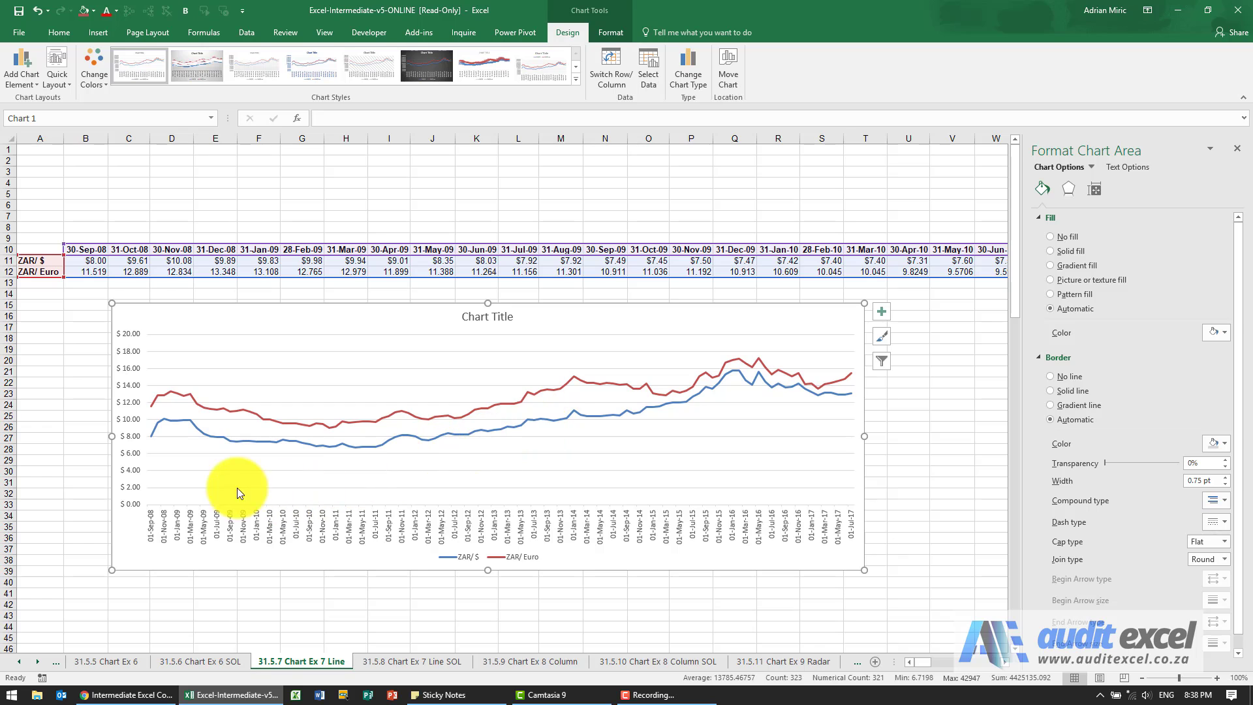
{"action": "mouse_move", "coordinate": [110, 376]}
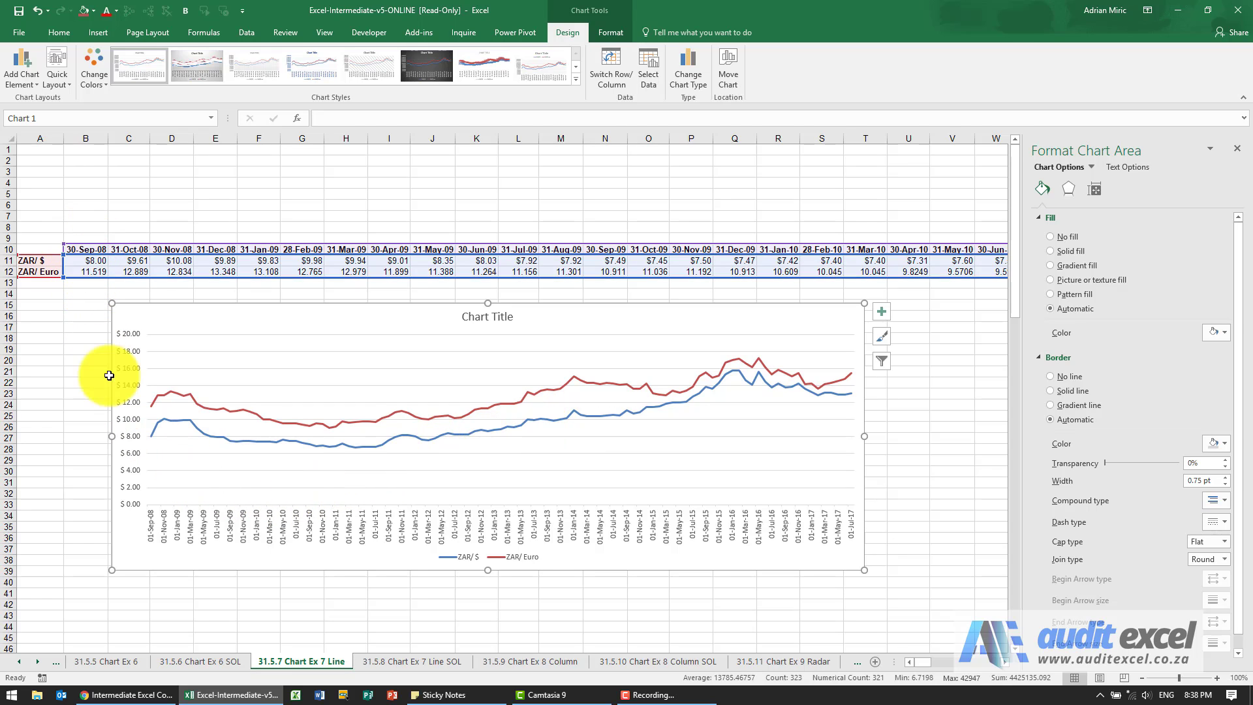
{"action": "mouse_move", "coordinate": [156, 540]}
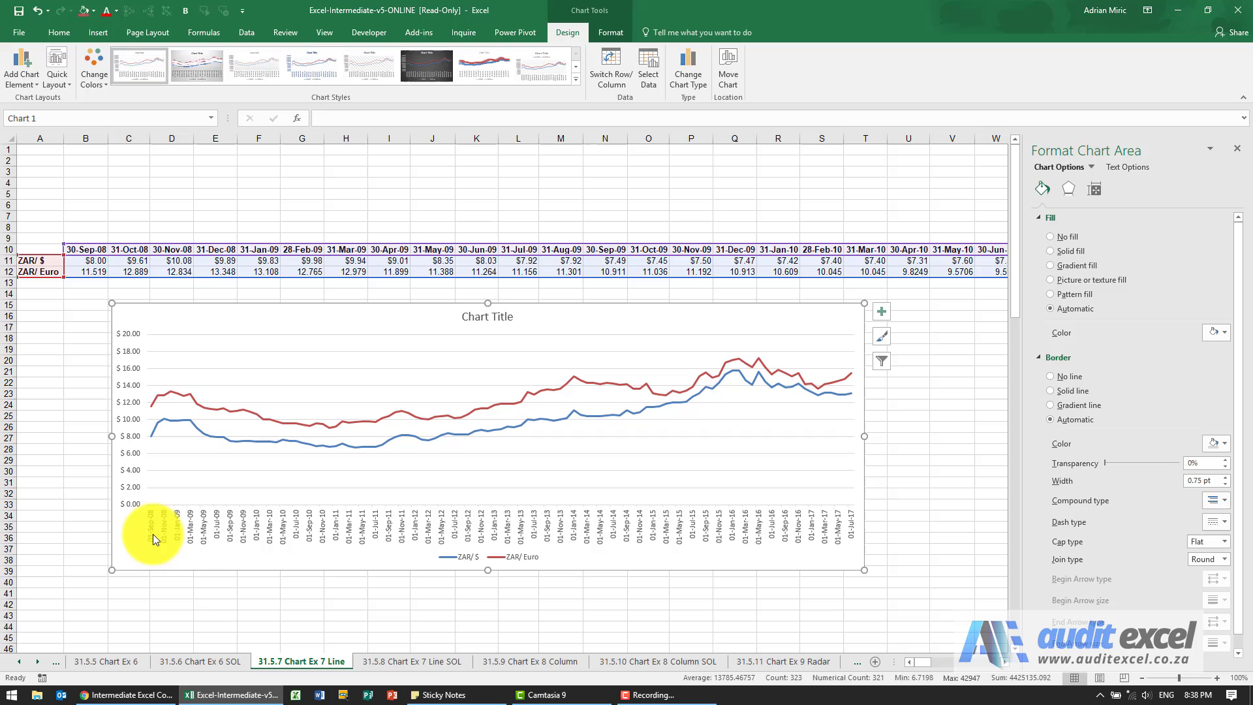
{"action": "mouse_move", "coordinate": [154, 527]}
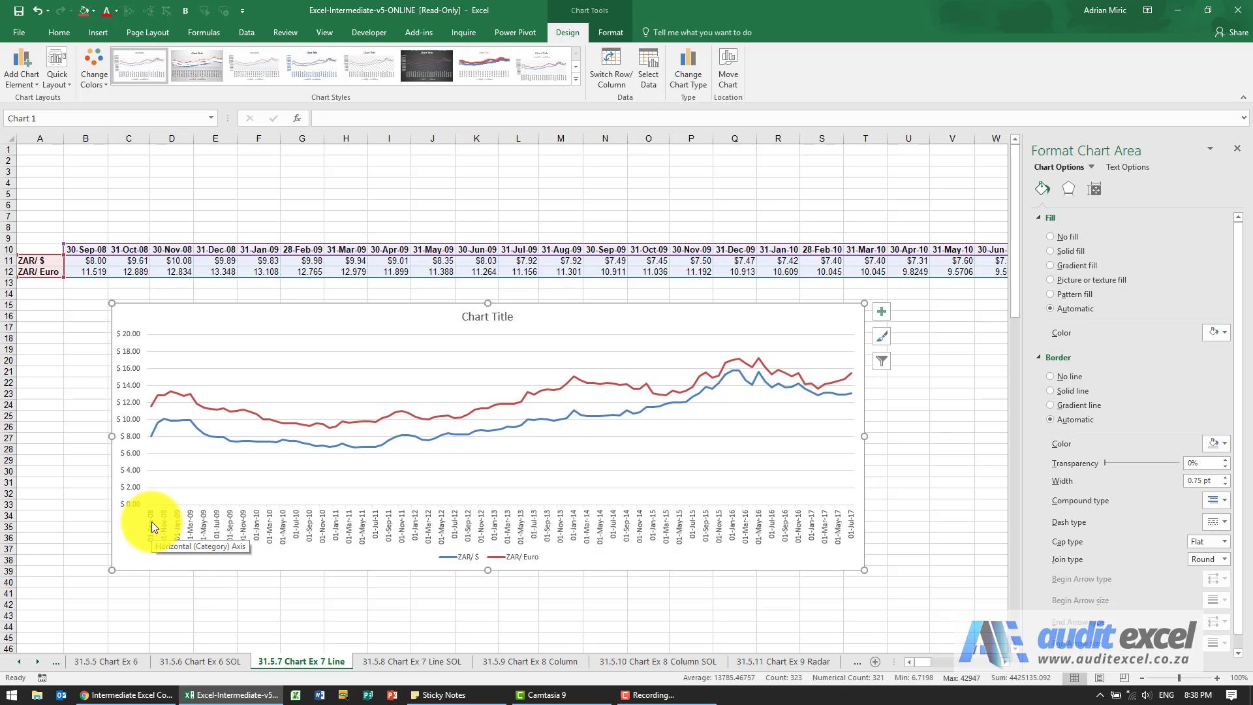
{"action": "mouse_move", "coordinate": [349, 541]}
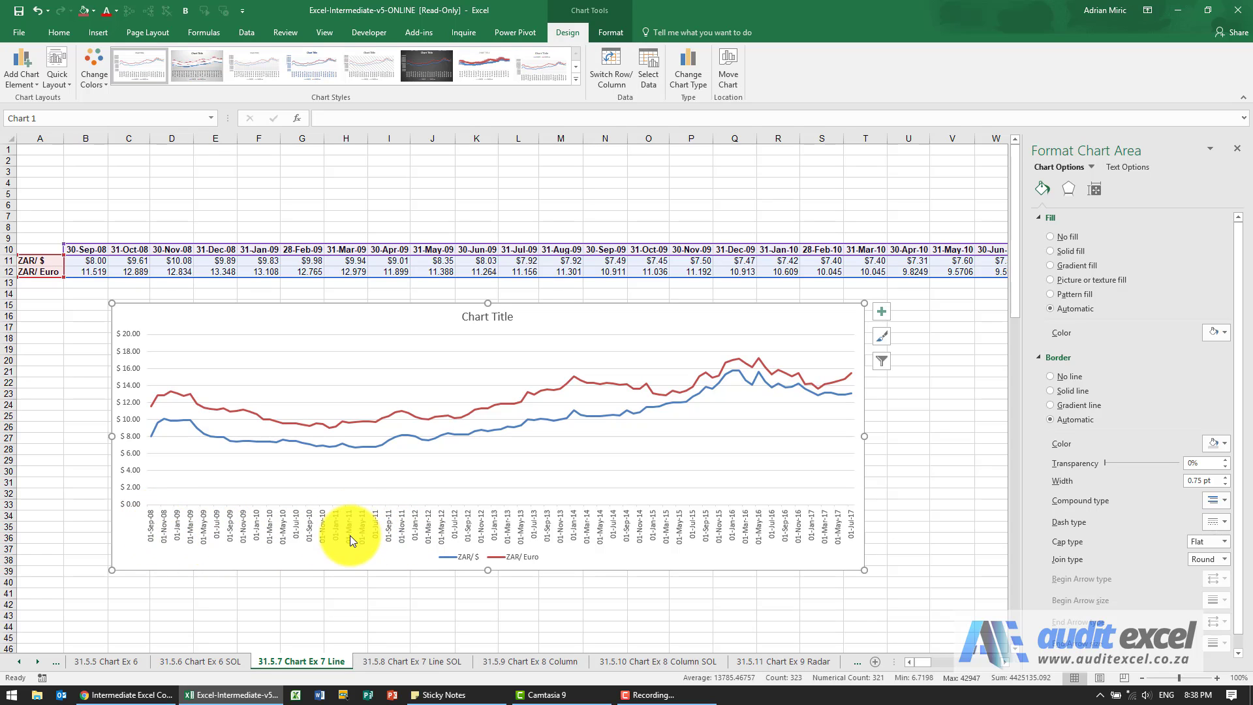
Set the horizontal date axis type to Text axis to show the month-end dates
{"action": "right_click", "coordinate": [352, 519]}
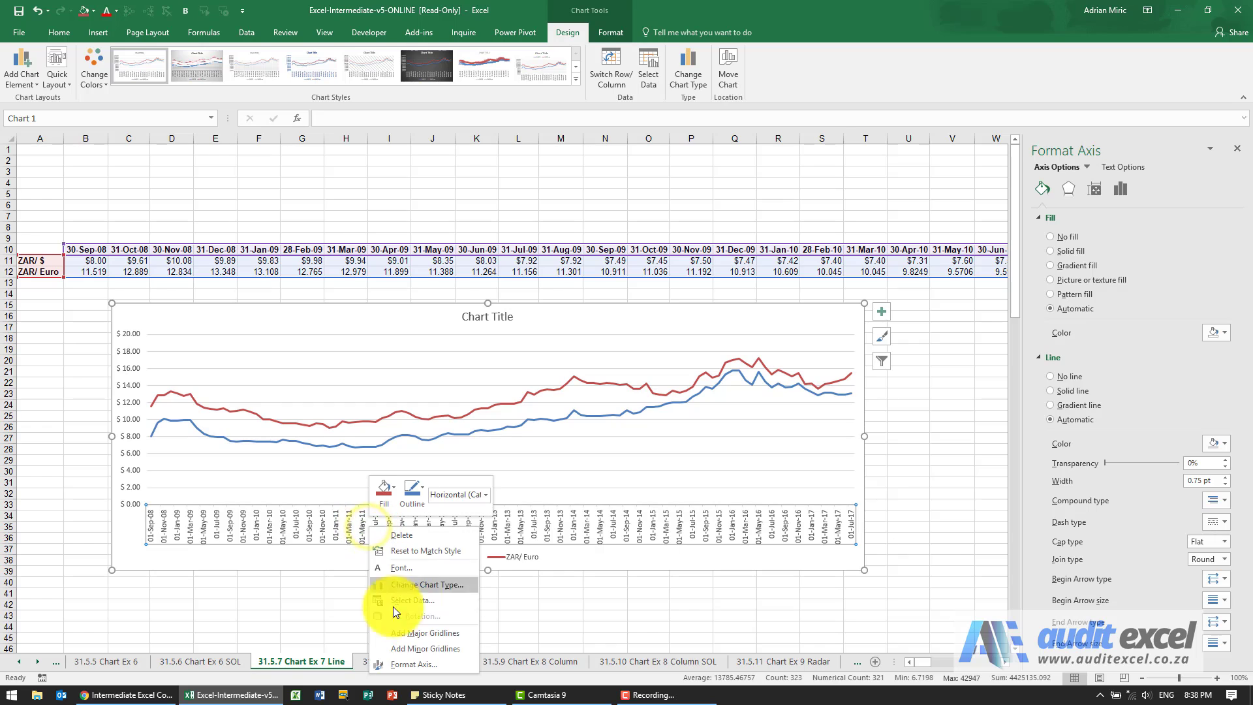
{"action": "left_click", "coordinate": [413, 664]}
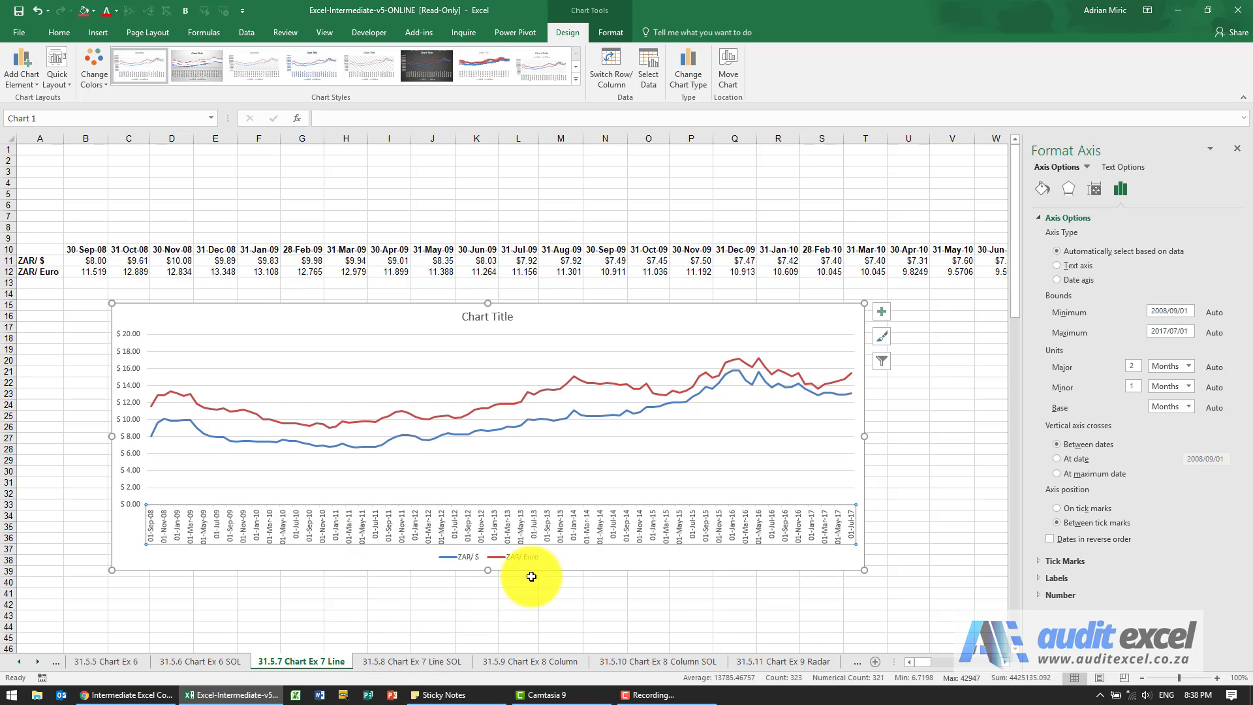
{"action": "mouse_move", "coordinate": [92, 246]}
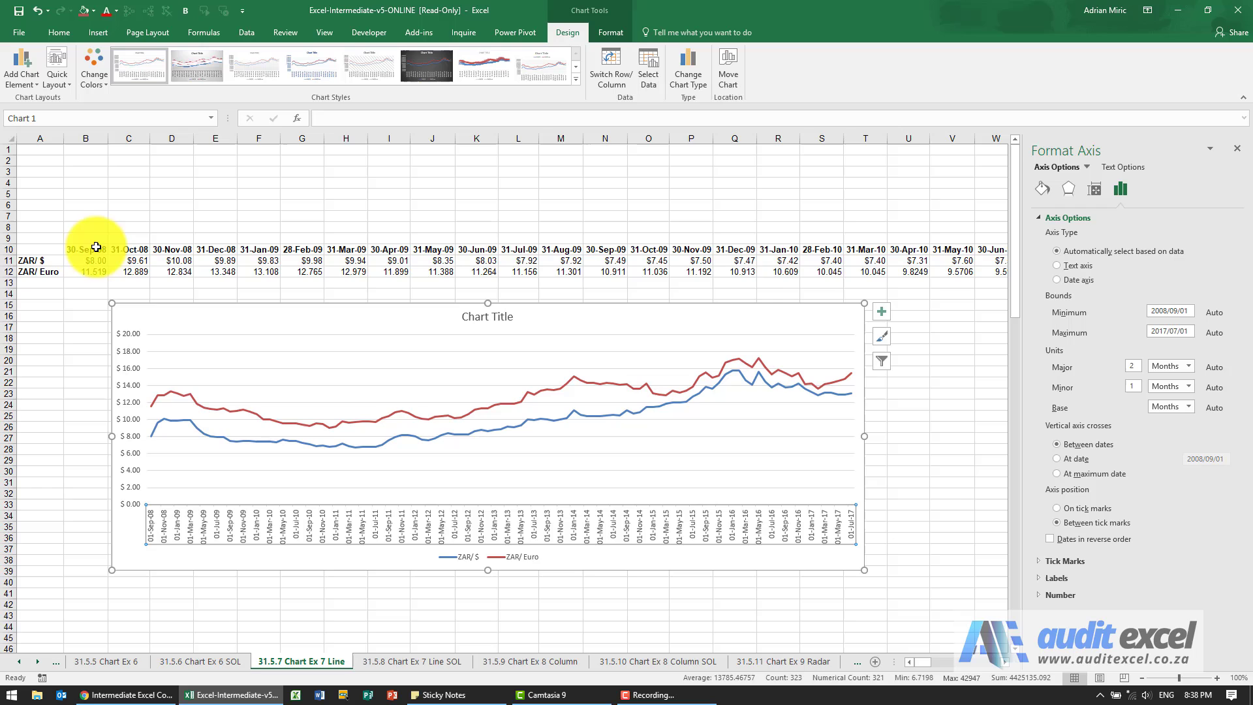
{"action": "mouse_move", "coordinate": [248, 519]}
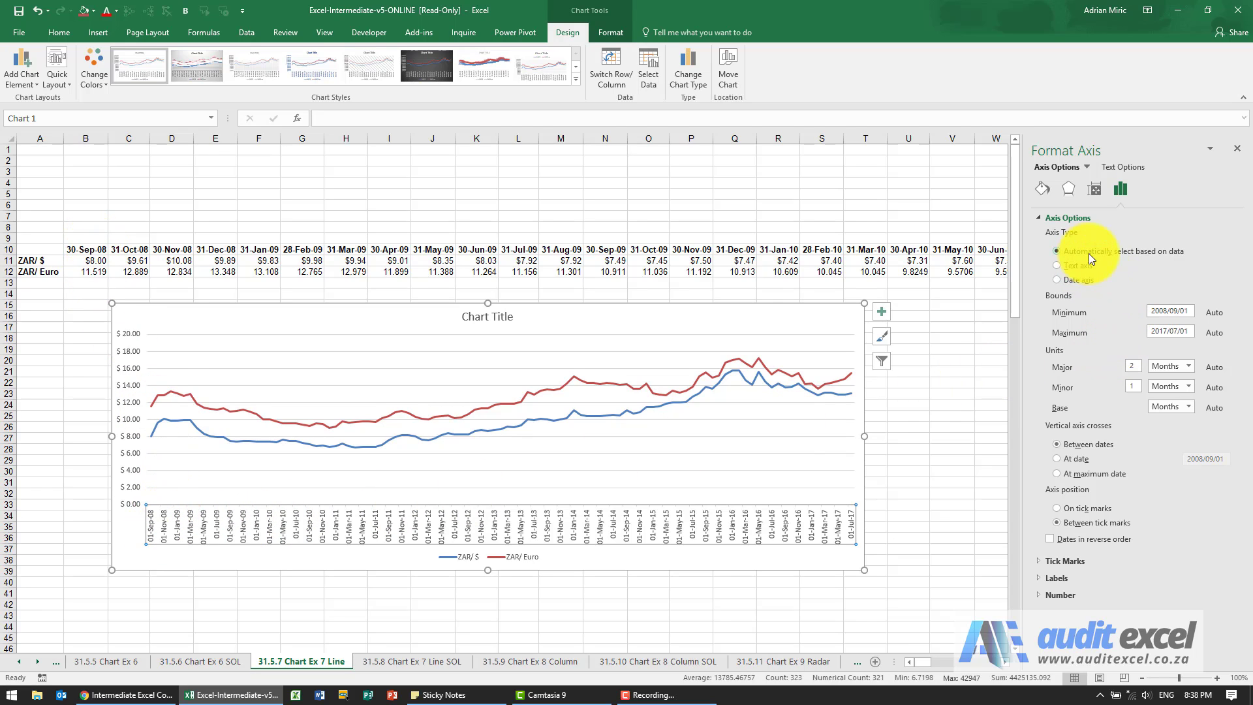
{"action": "mouse_move", "coordinate": [1174, 256]}
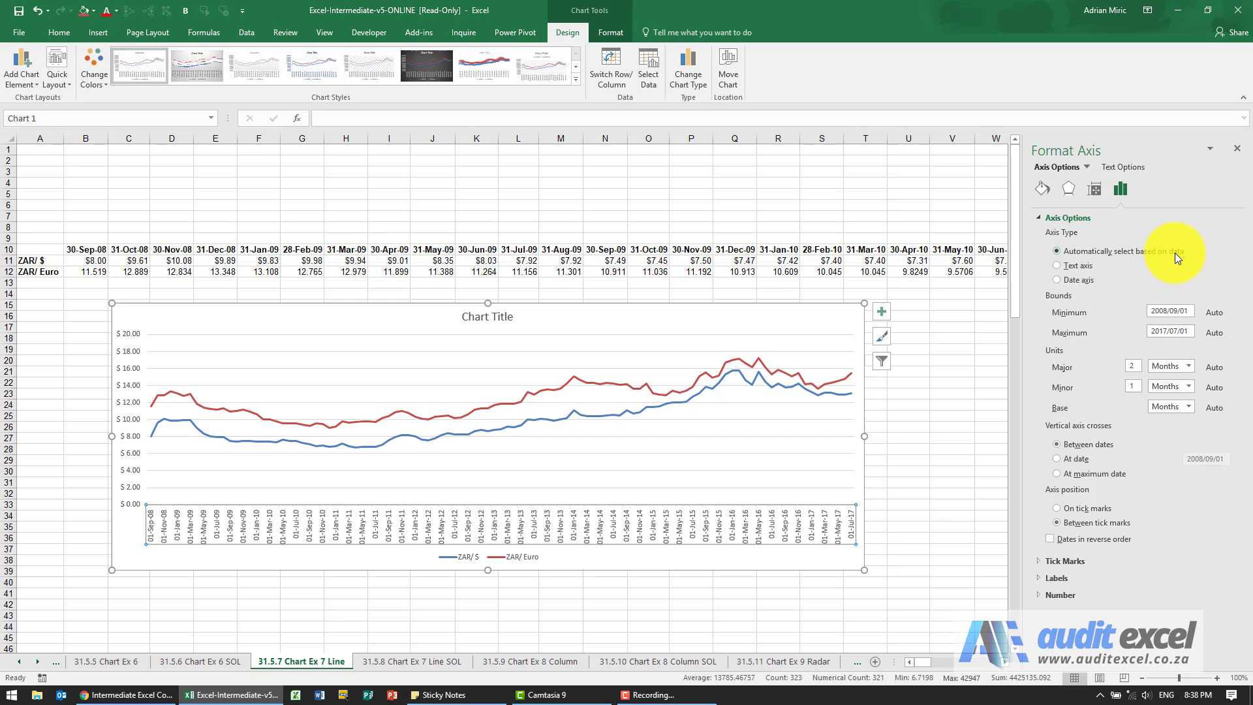
{"action": "left_click", "coordinate": [1056, 266]}
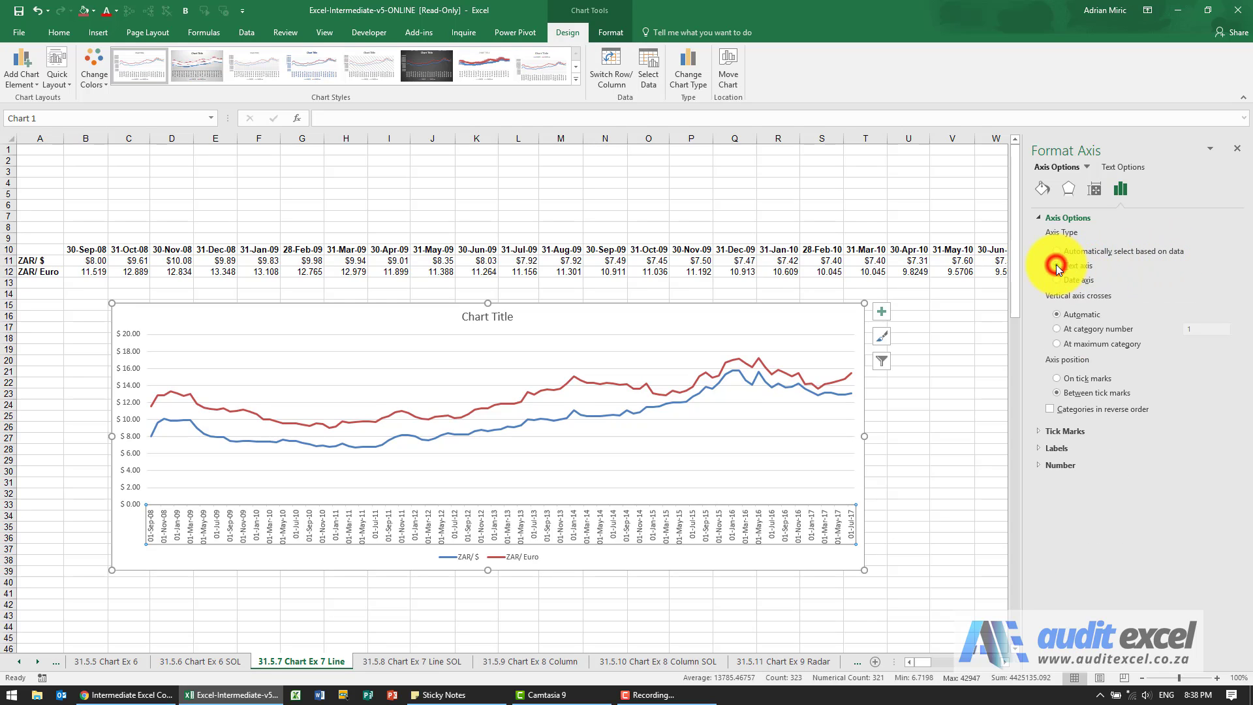
{"action": "left_click", "coordinate": [1057, 265]}
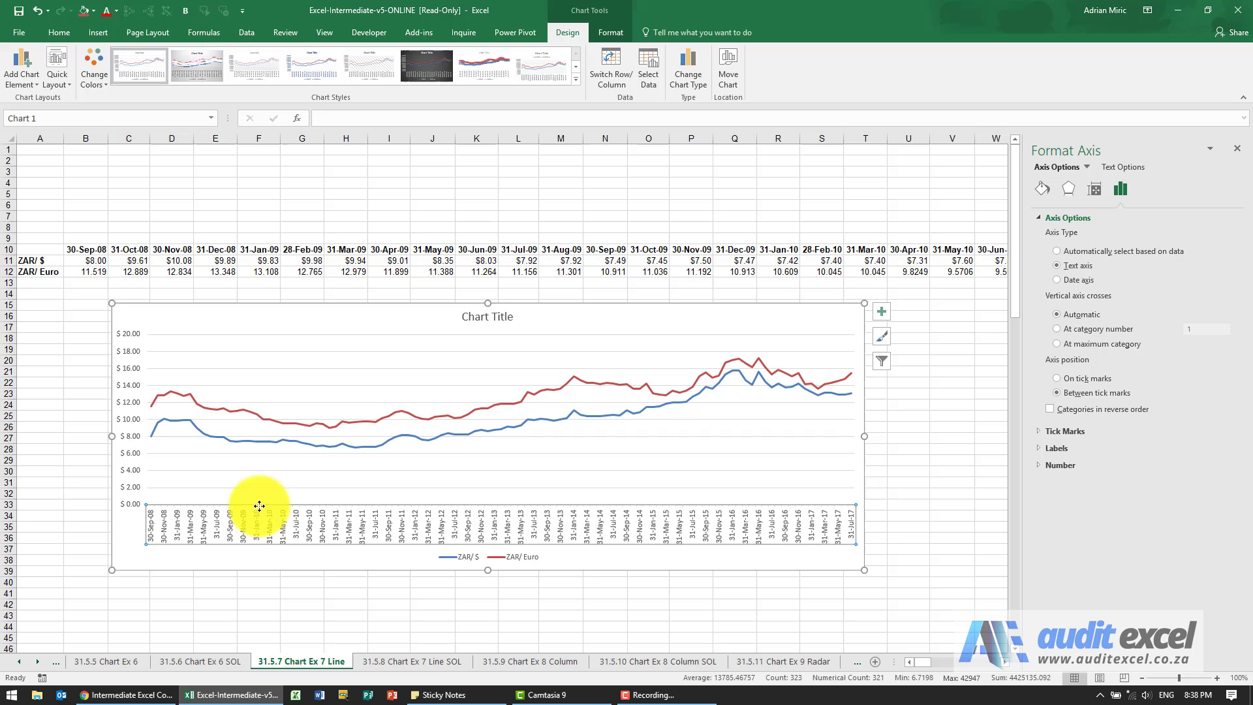
{"action": "mouse_move", "coordinate": [147, 432]}
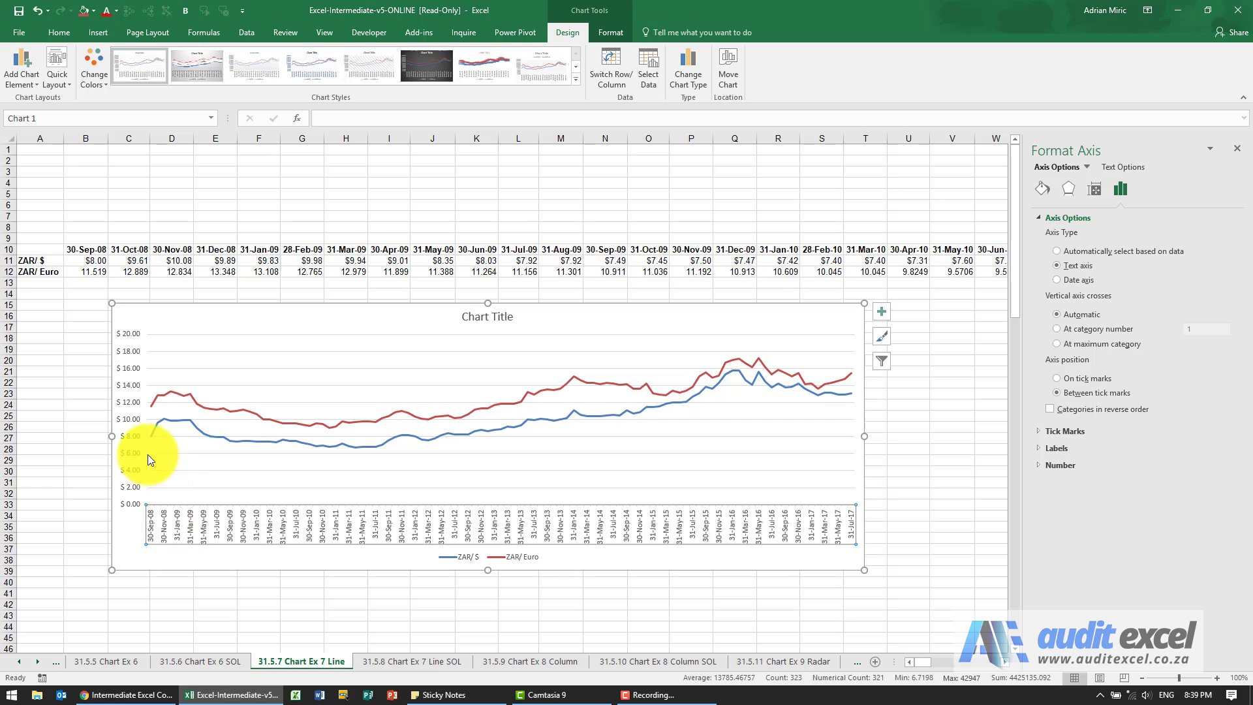
{"action": "mouse_move", "coordinate": [138, 458]}
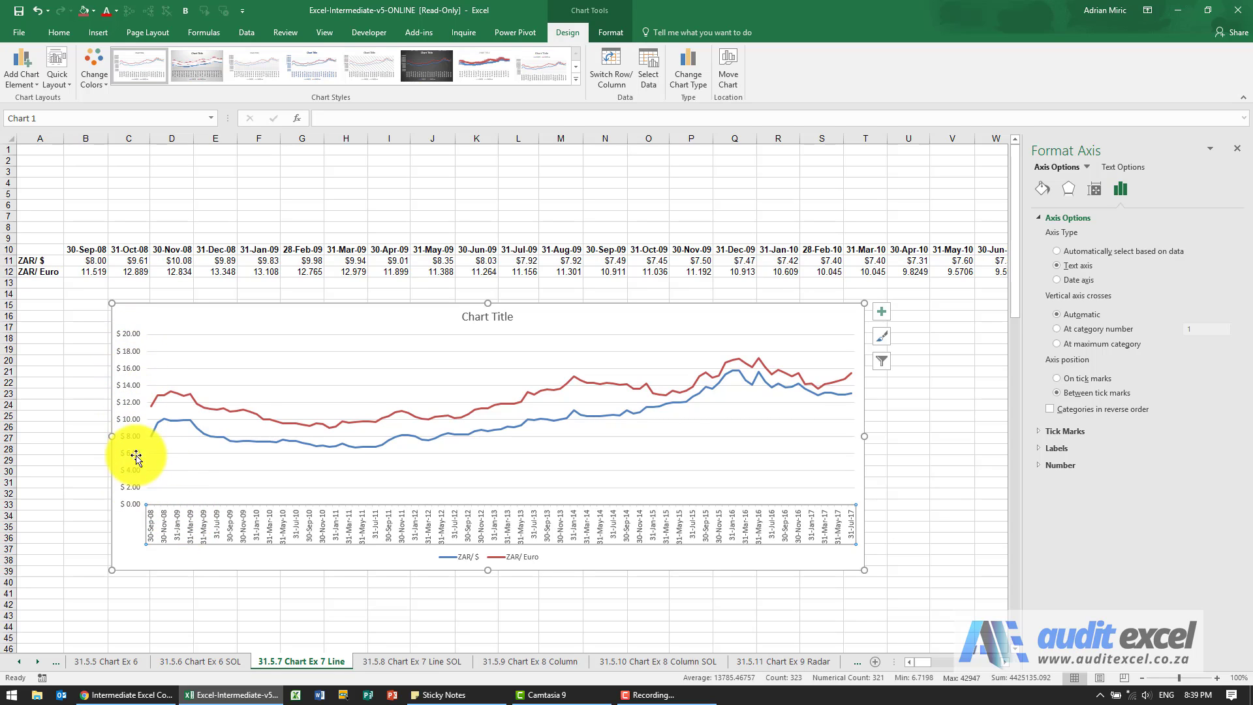
{"action": "mouse_move", "coordinate": [135, 345]}
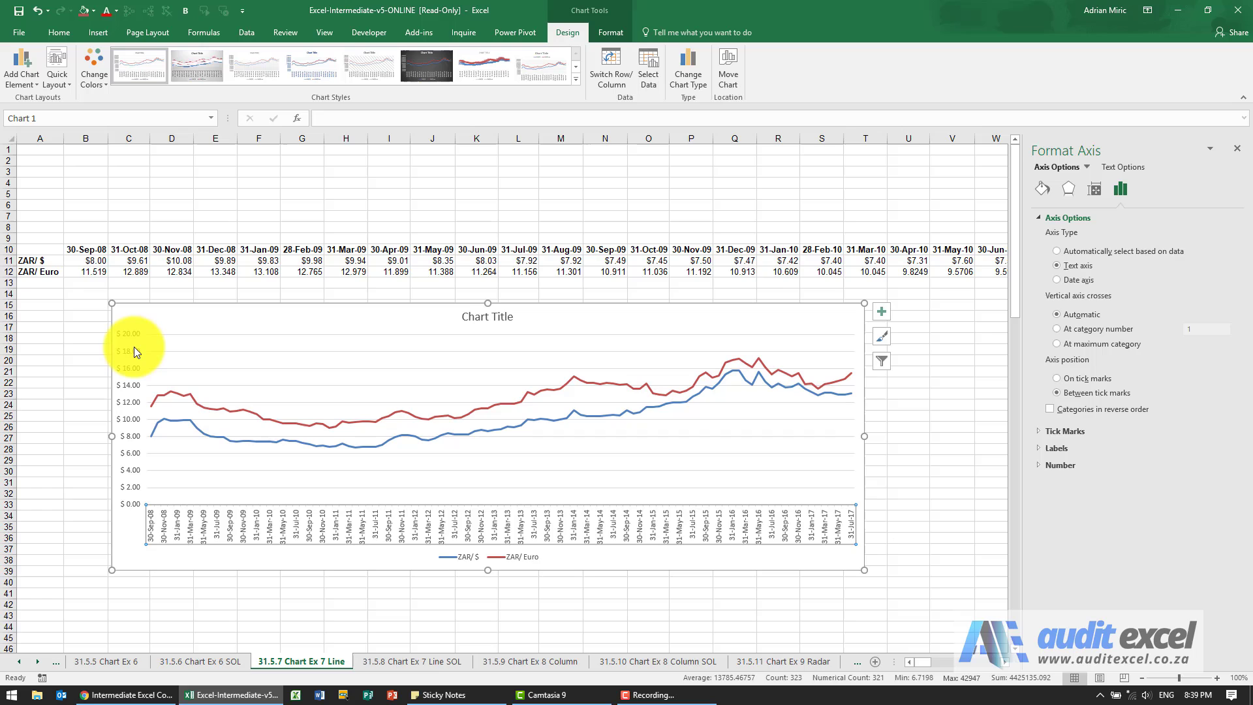
{"action": "mouse_move", "coordinate": [141, 352]}
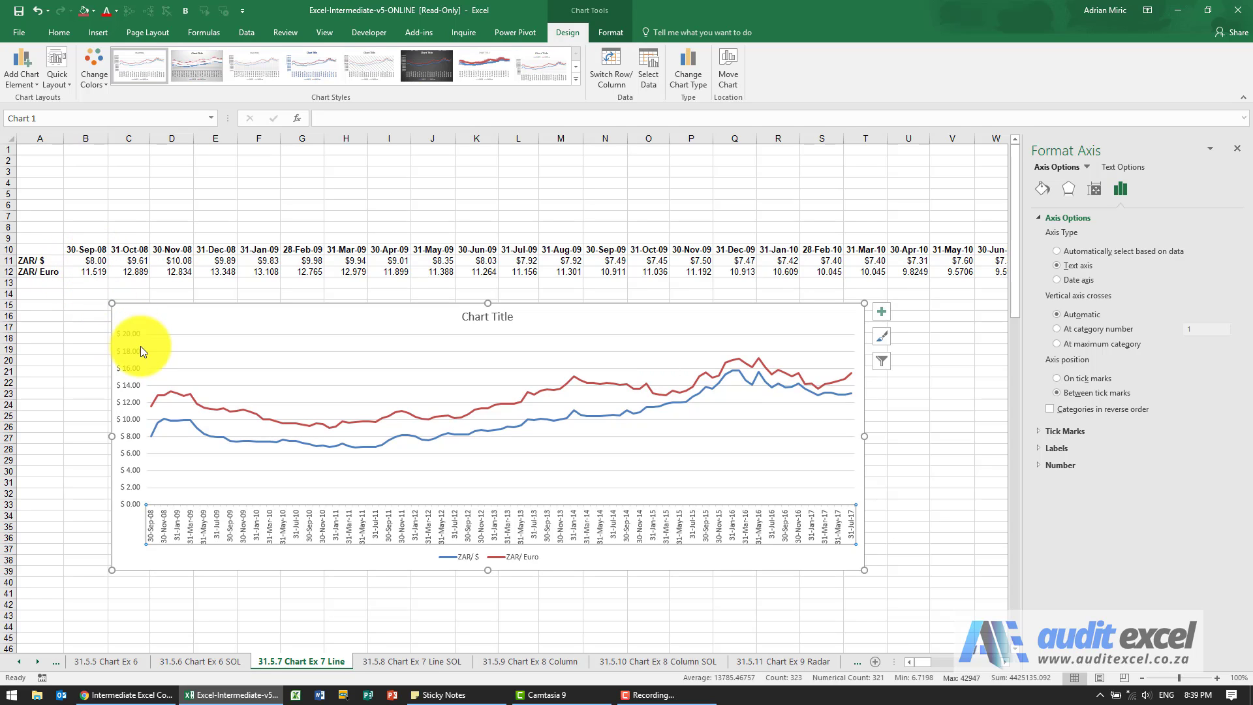
{"action": "mouse_move", "coordinate": [116, 307]}
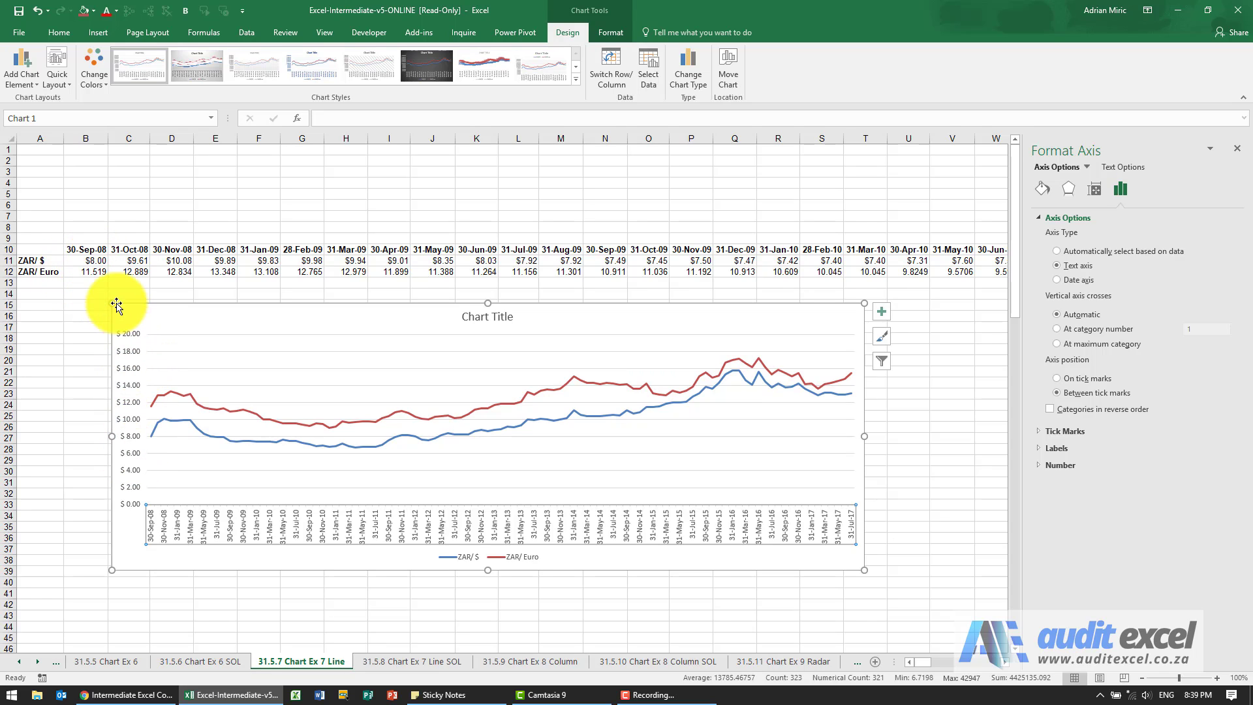
{"action": "mouse_move", "coordinate": [125, 371]}
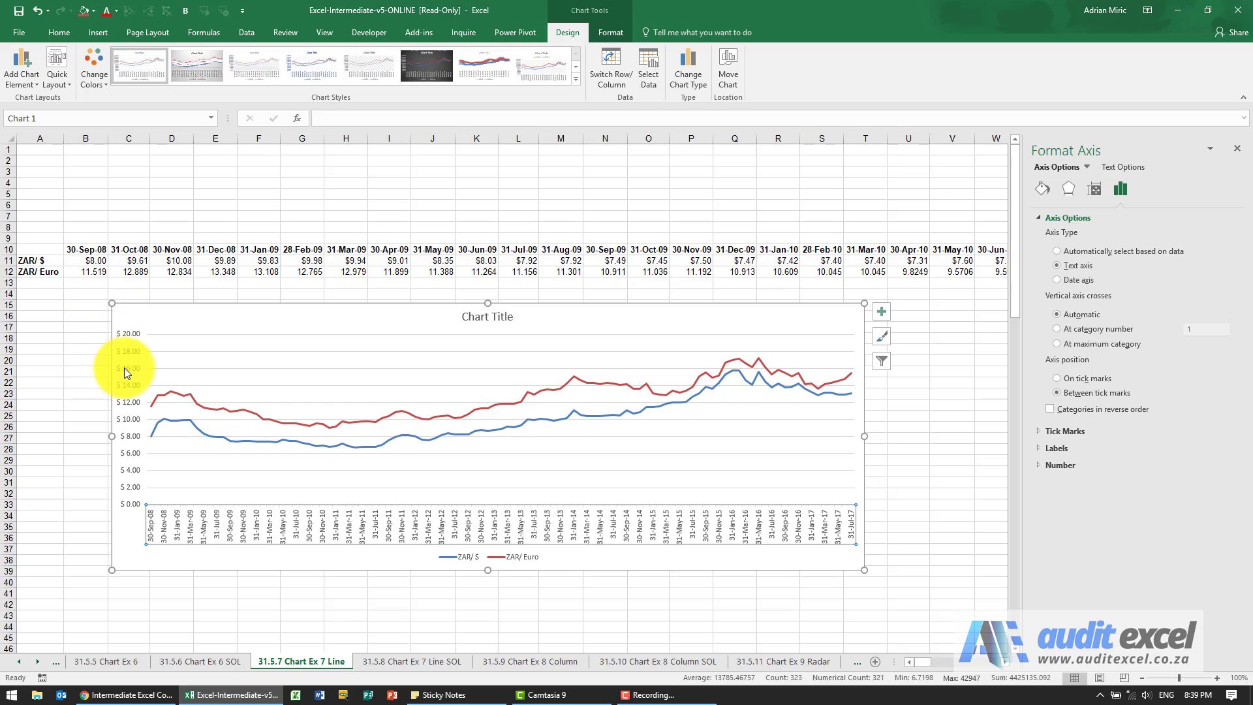
Format the vertical axis labels as Number with two decimals instead of currency
{"action": "right_click", "coordinate": [128, 372]}
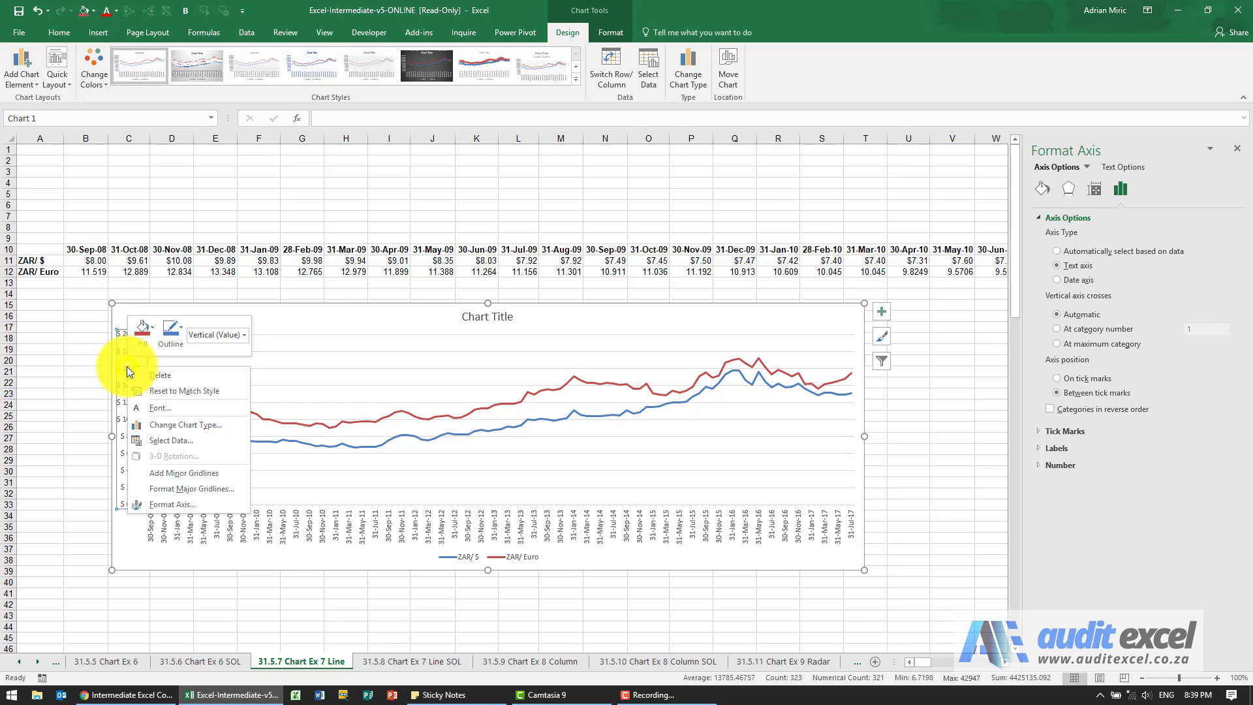
{"action": "left_click", "coordinate": [172, 505]}
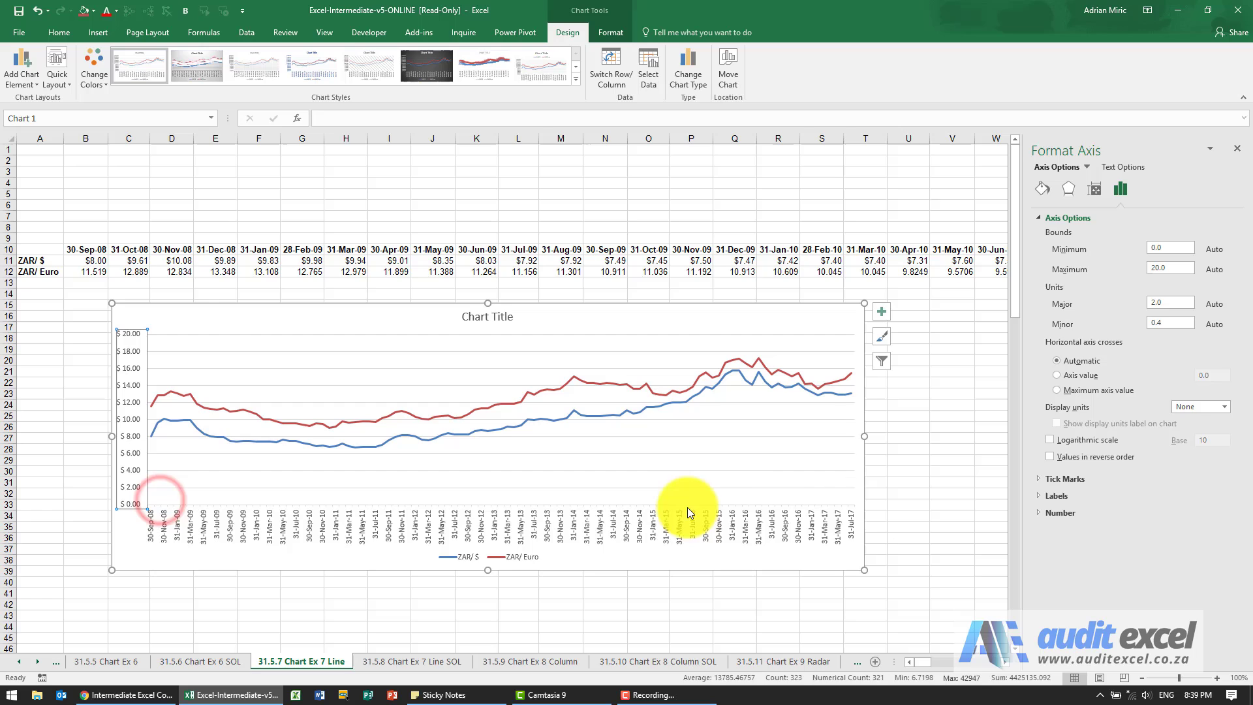
{"action": "left_click", "coordinate": [1057, 512]}
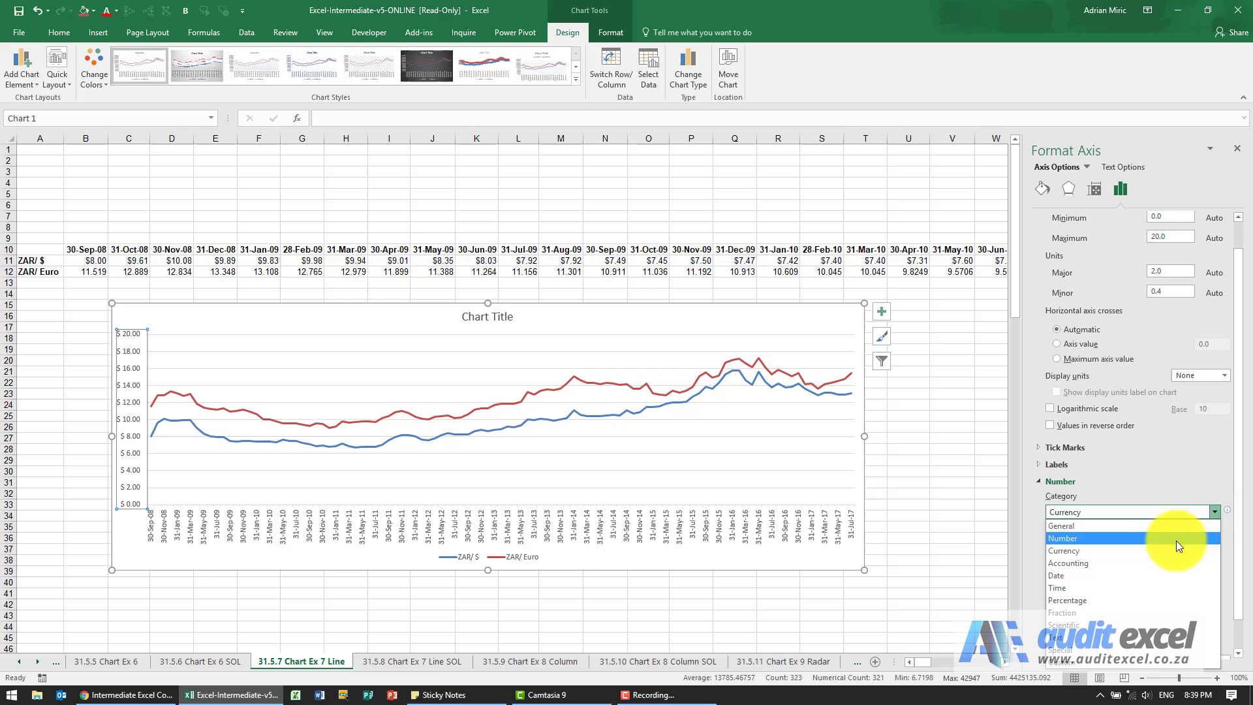
{"action": "left_click", "coordinate": [1063, 537]}
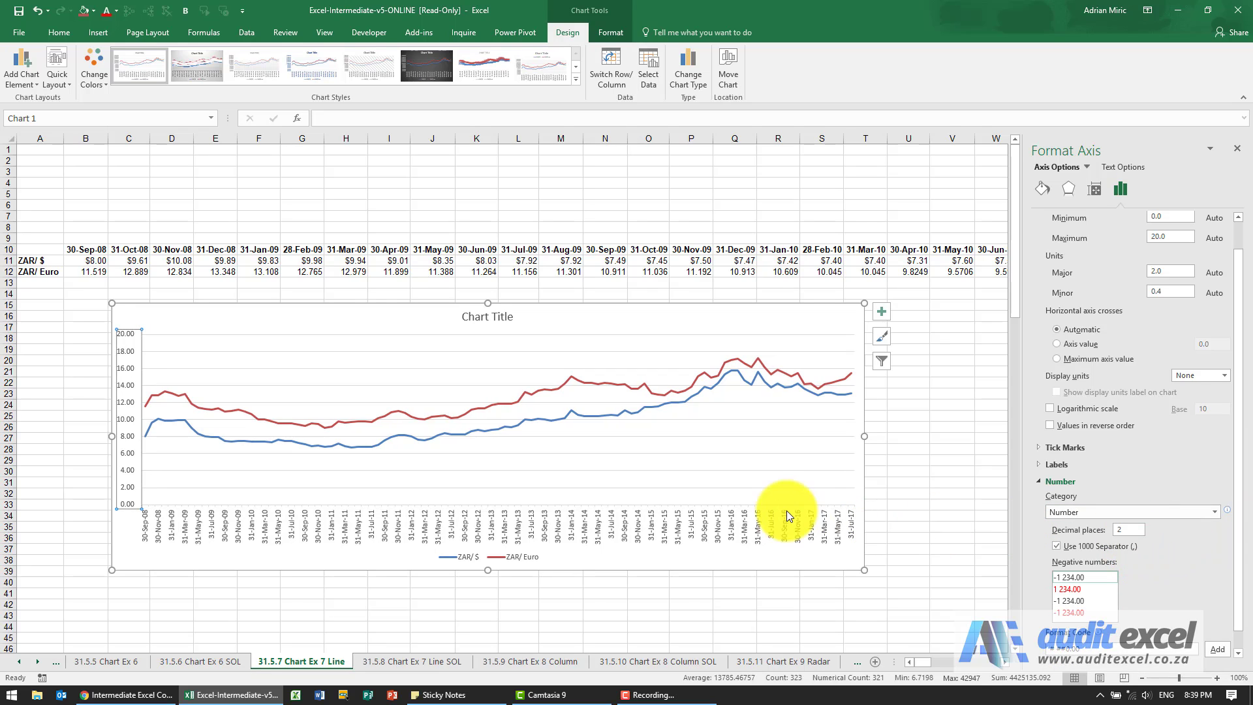
{"action": "mouse_move", "coordinate": [251, 422]}
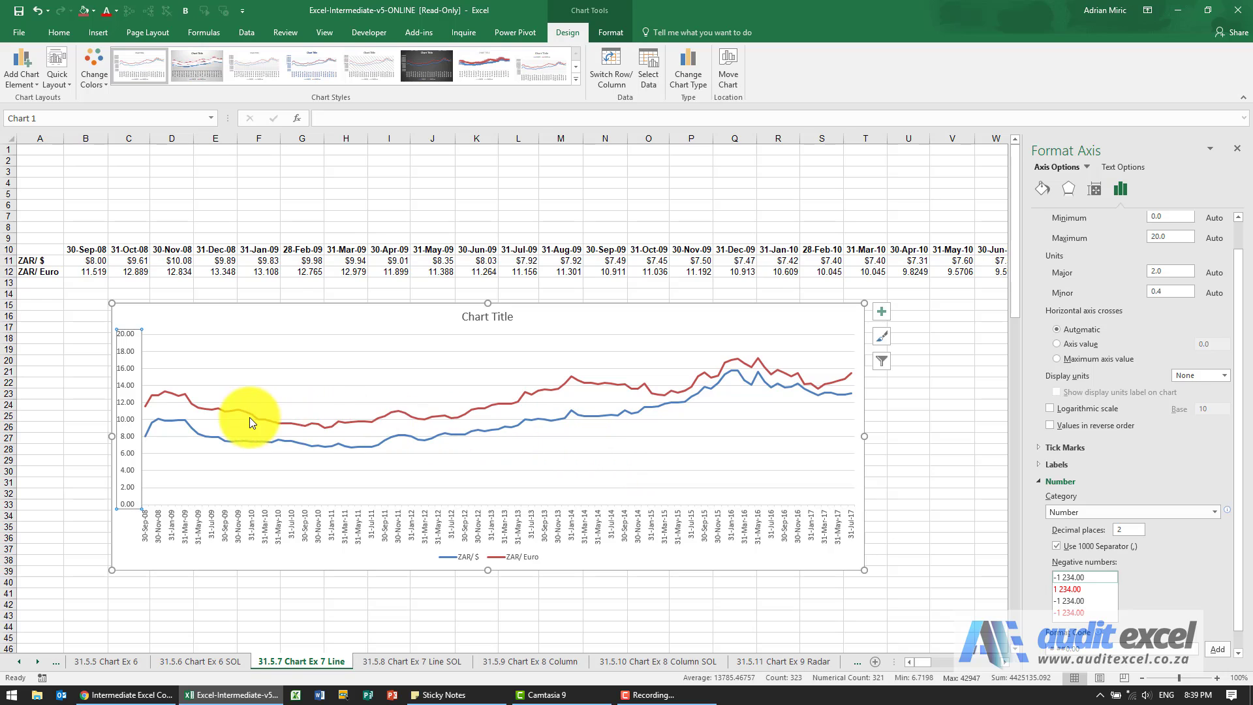
{"action": "mouse_move", "coordinate": [391, 420]}
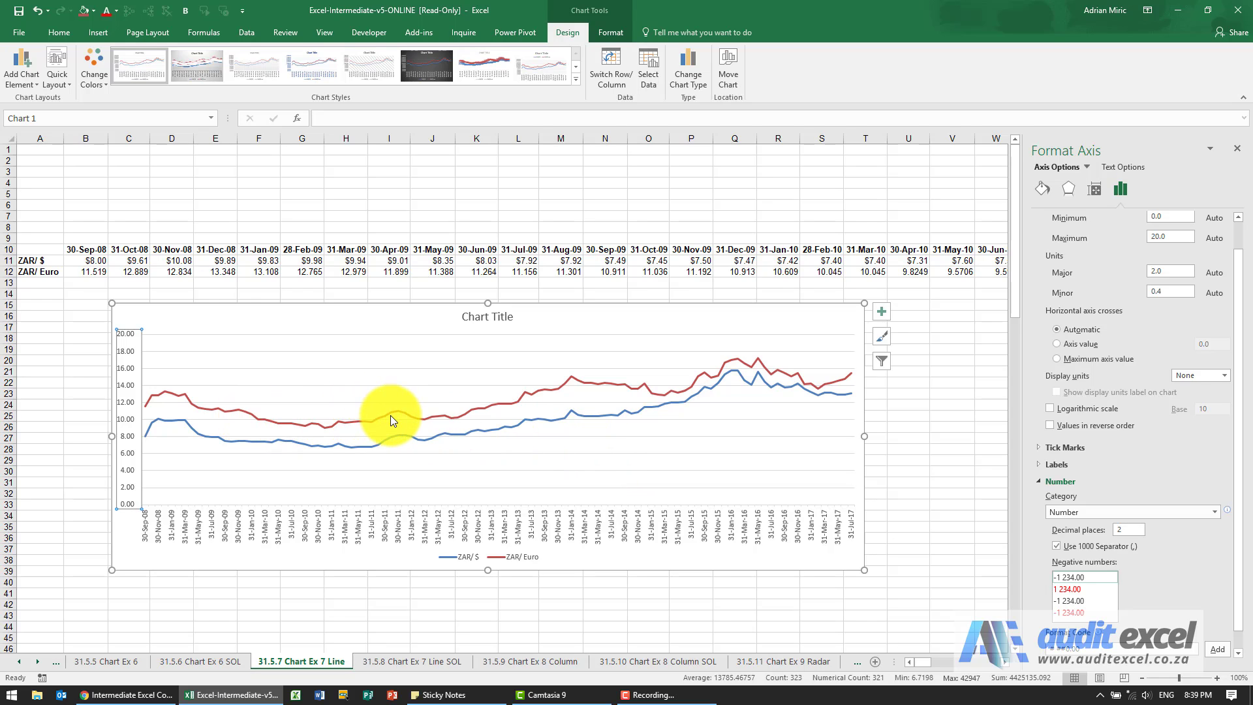
Show the Fill & Line settings for the red ZAR/Euro data series
{"action": "right_click", "coordinate": [391, 421]}
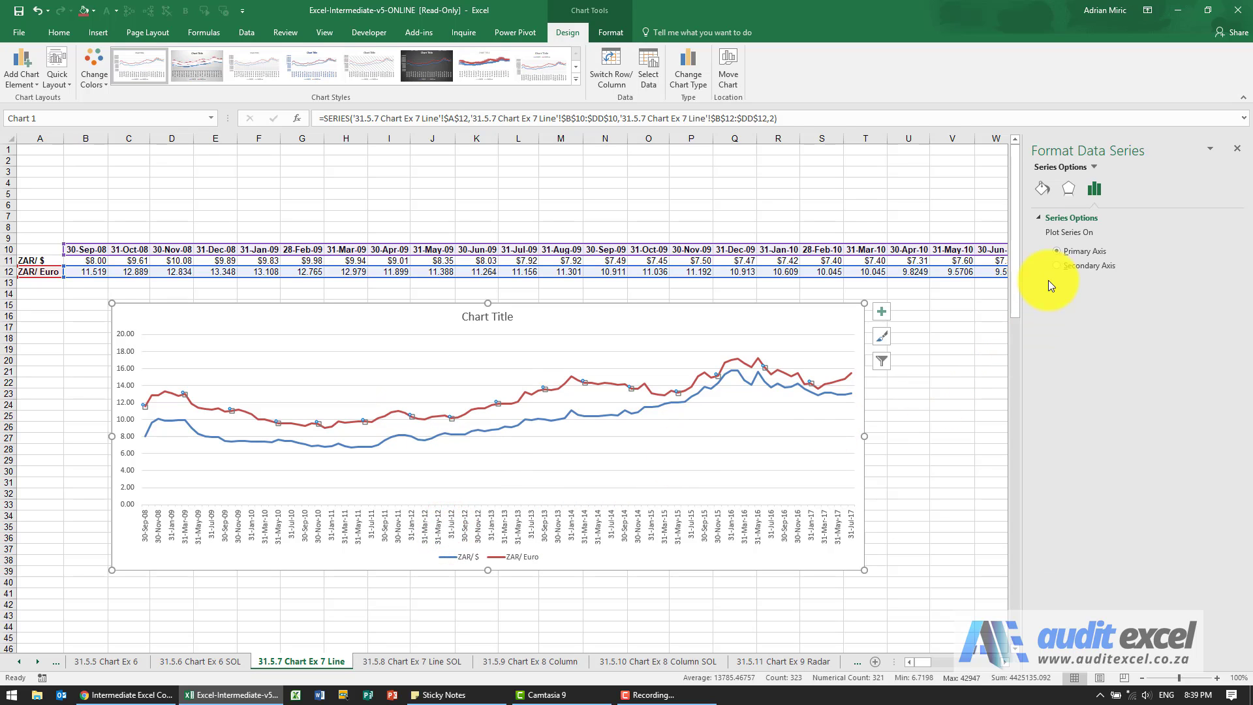
{"action": "left_click", "coordinate": [1041, 188]}
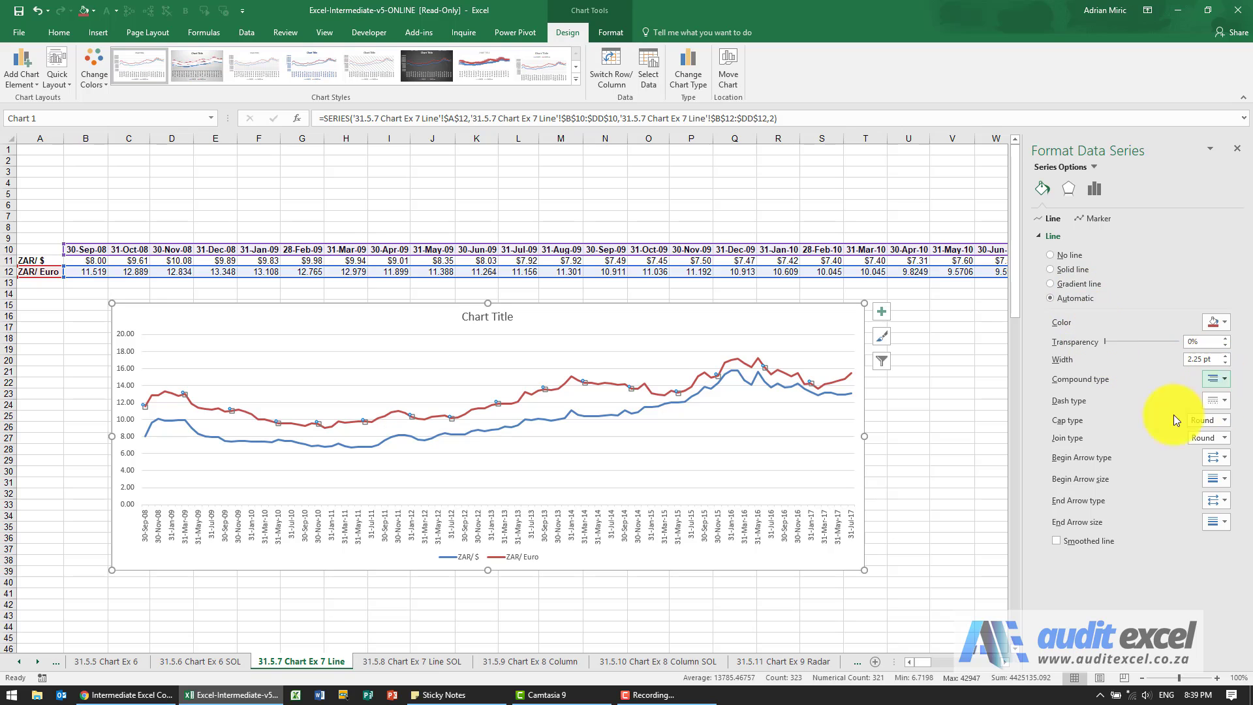
{"action": "mouse_move", "coordinate": [1056, 549]}
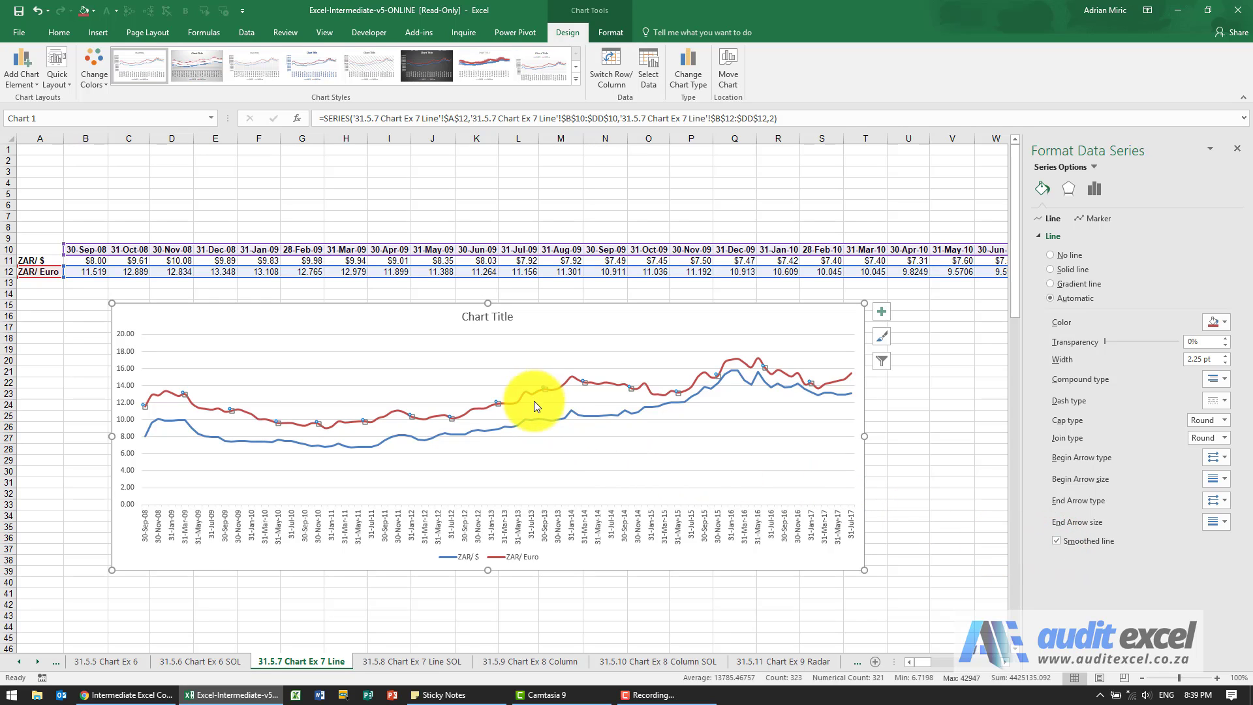
{"action": "mouse_move", "coordinate": [539, 420]}
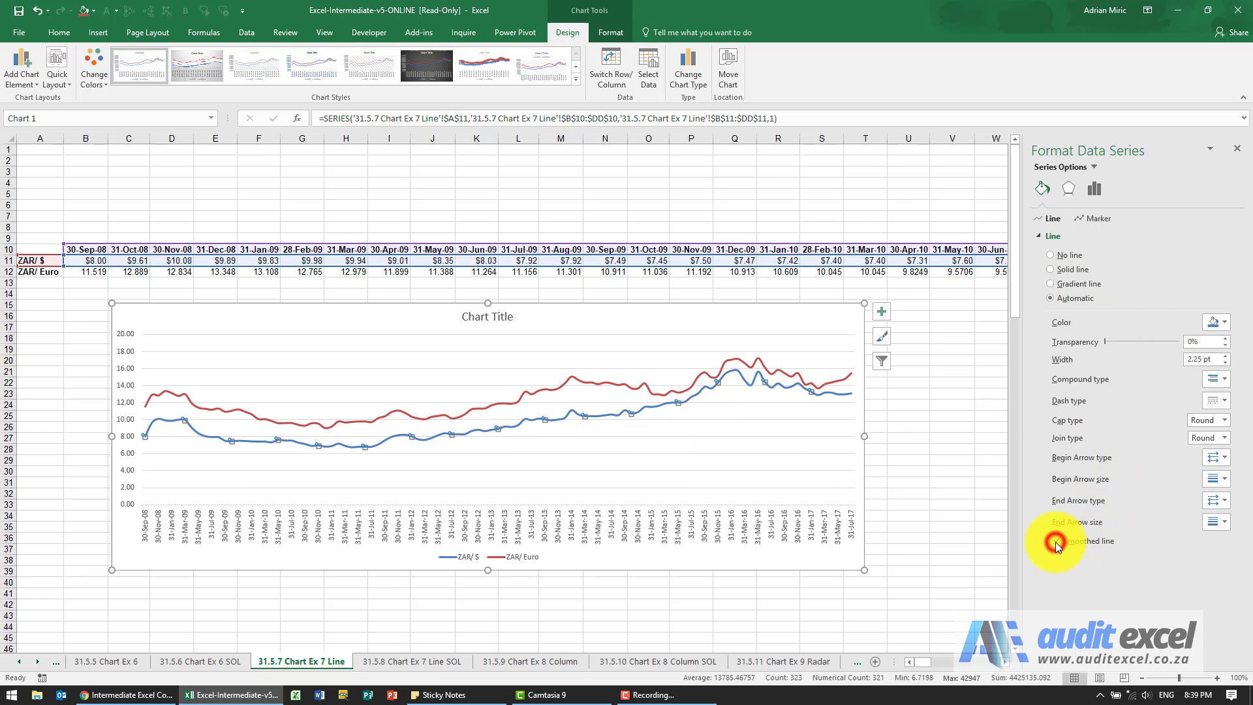
Tick Smoothed line for the blue ZAR/$ series
{"action": "left_click", "coordinate": [1057, 540]}
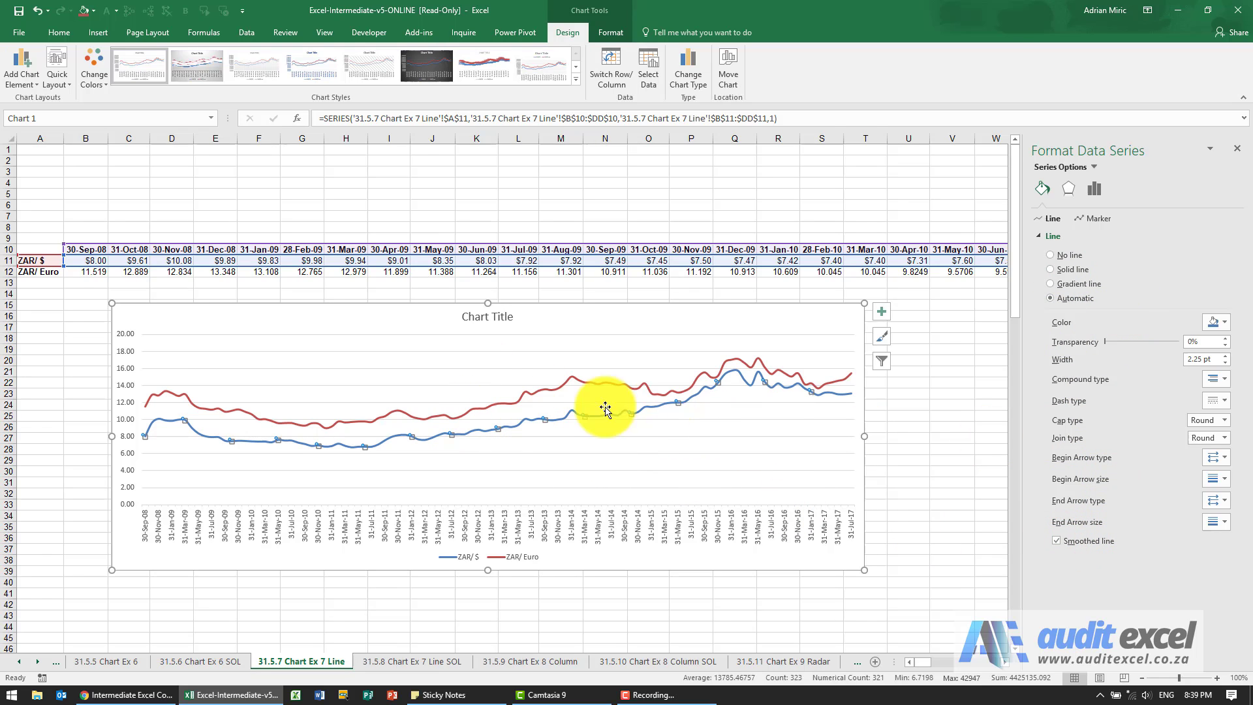